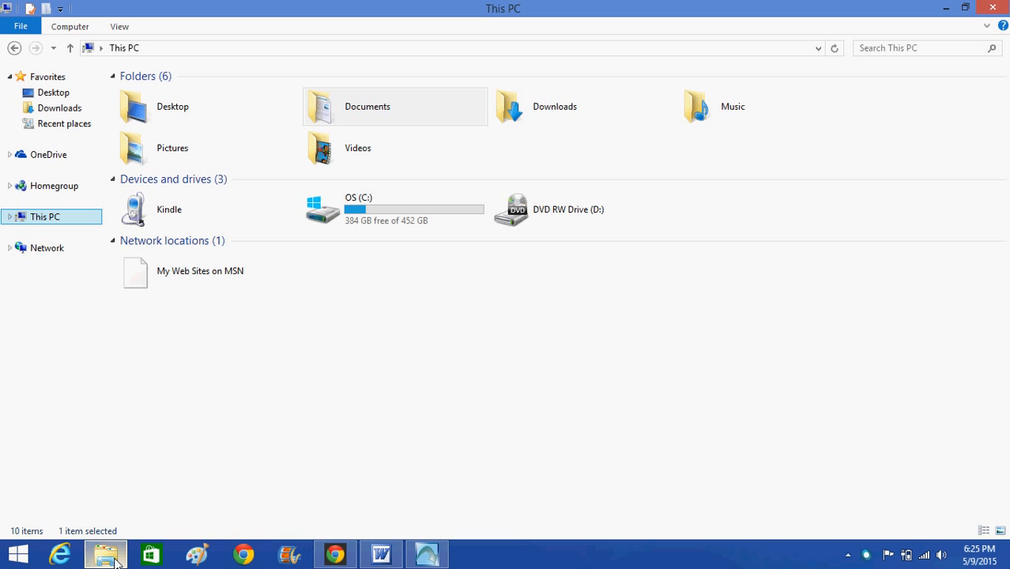
{"action": "mouse_move", "coordinate": [104, 554]}
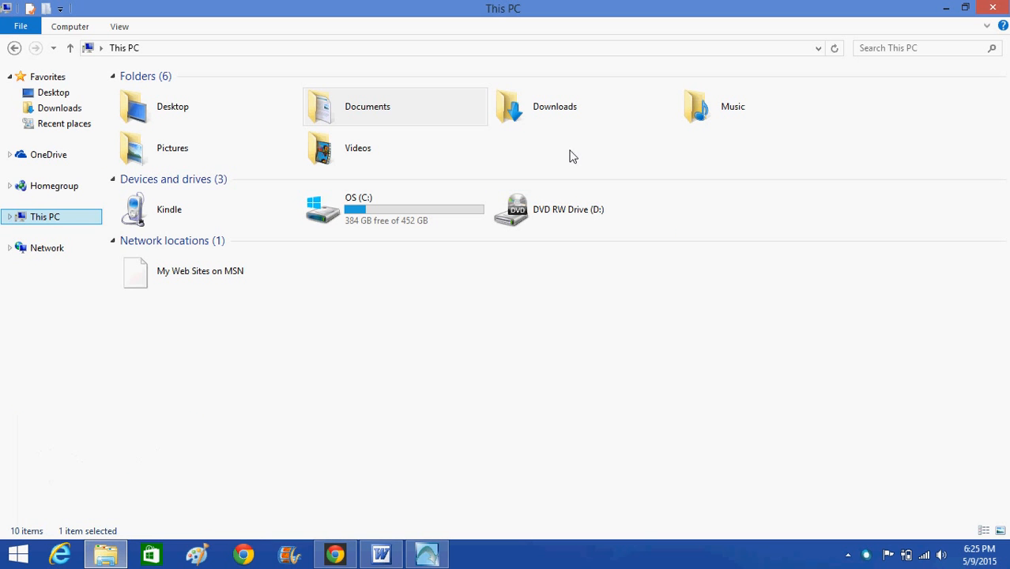
Expand This PC, the Kindle and its Internal storage in the navigation pane
{"action": "left_click", "coordinate": [394, 106]}
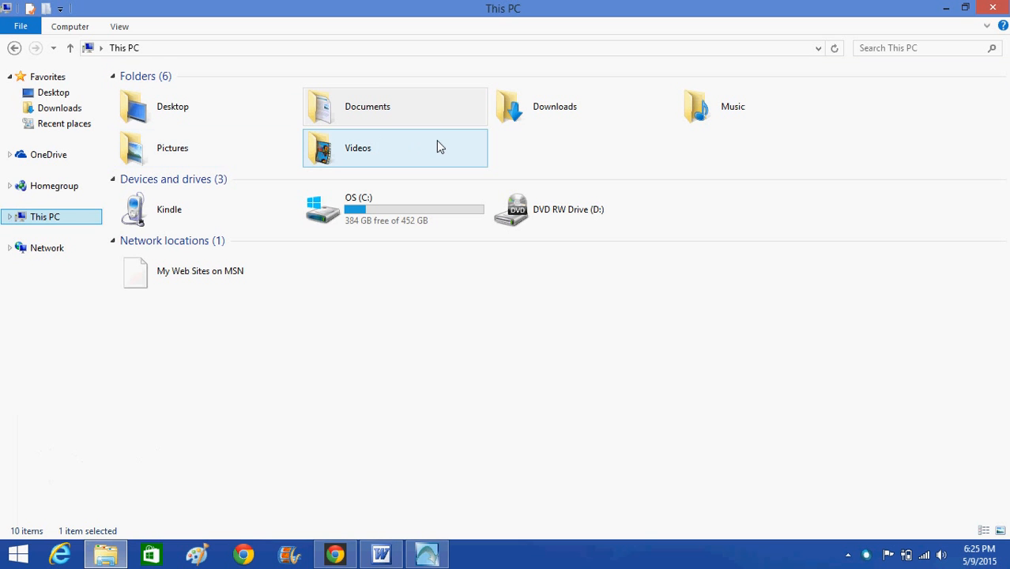
{"action": "left_click", "coordinate": [395, 209]}
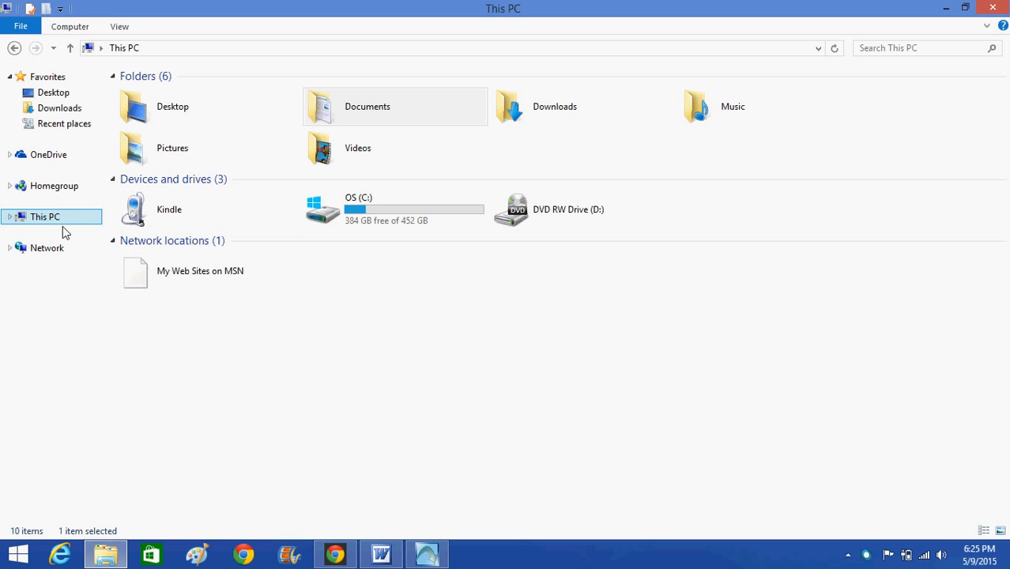
{"action": "mouse_move", "coordinate": [40, 222]}
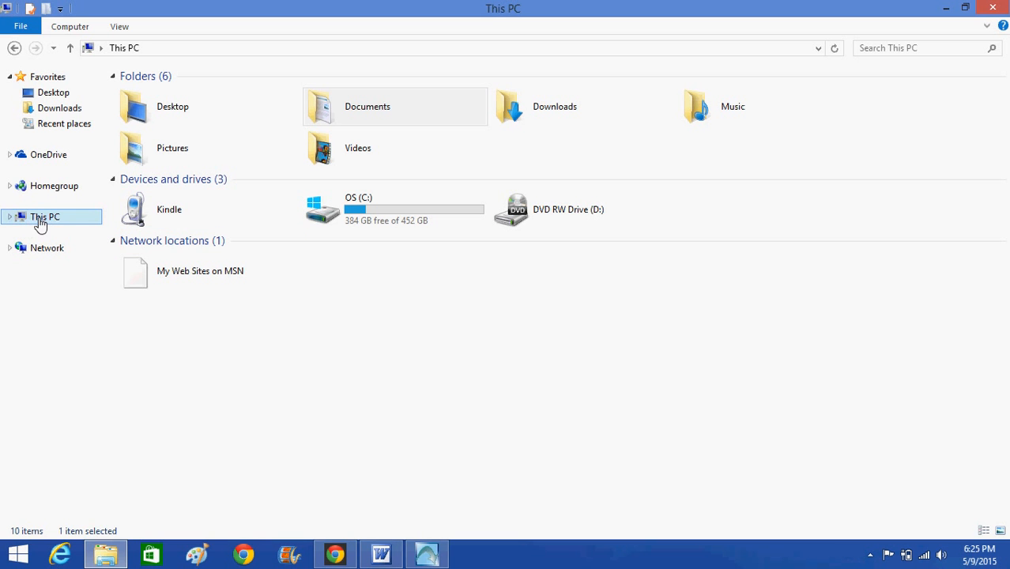
{"action": "mouse_move", "coordinate": [12, 224]}
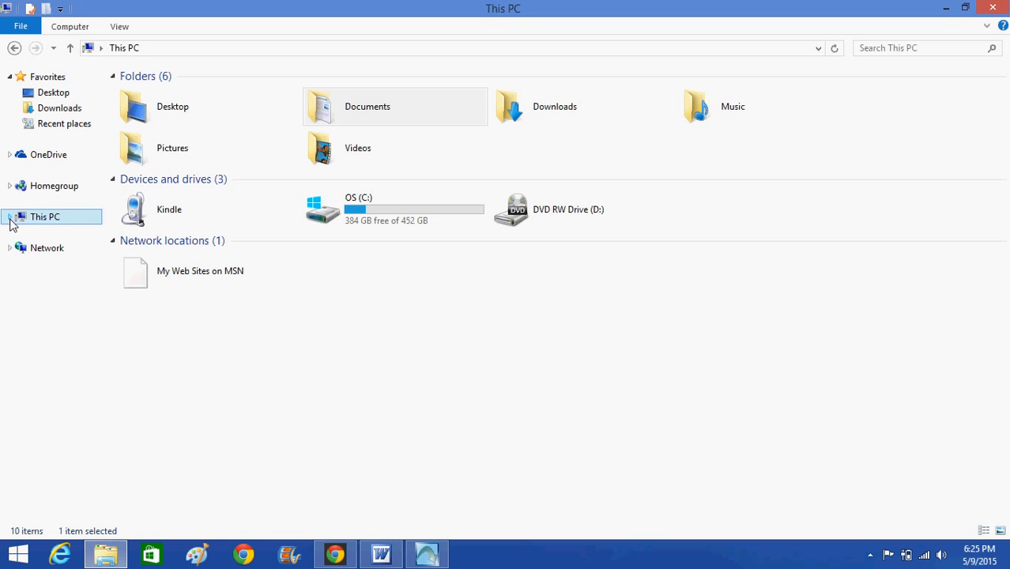
{"action": "left_click", "coordinate": [17, 217]}
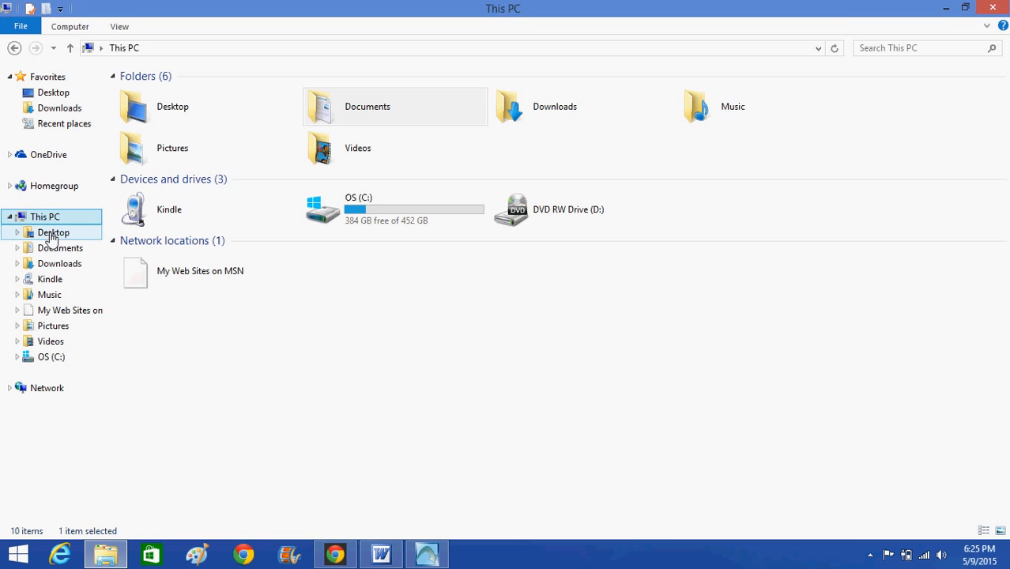
{"action": "left_click", "coordinate": [49, 279]}
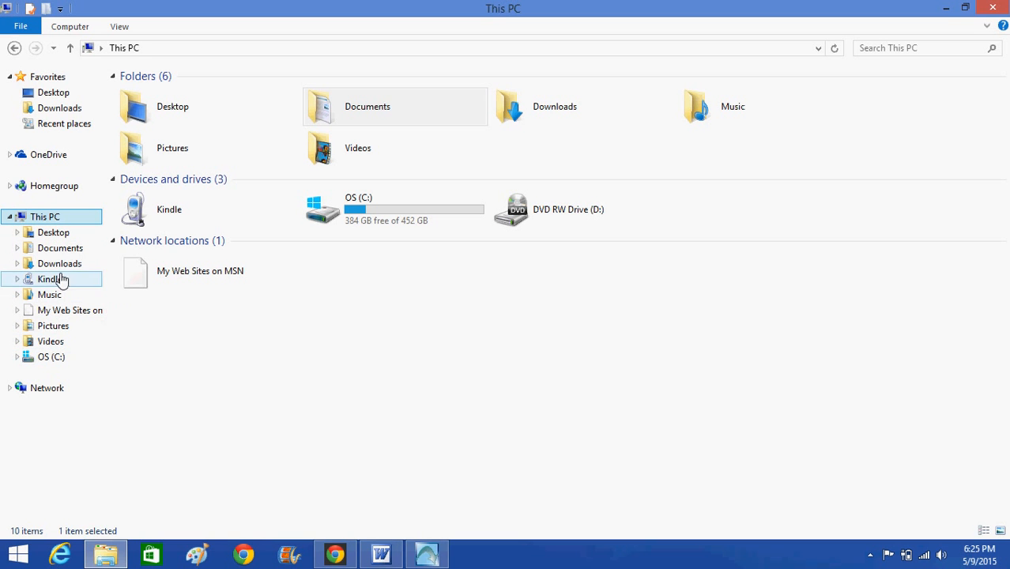
{"action": "mouse_move", "coordinate": [49, 283]}
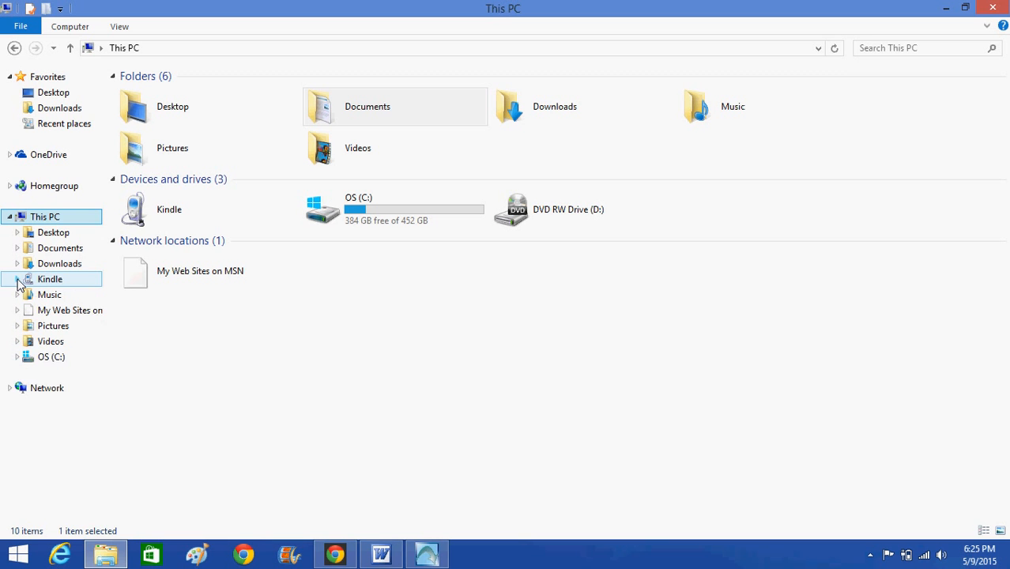
{"action": "left_click", "coordinate": [17, 278]}
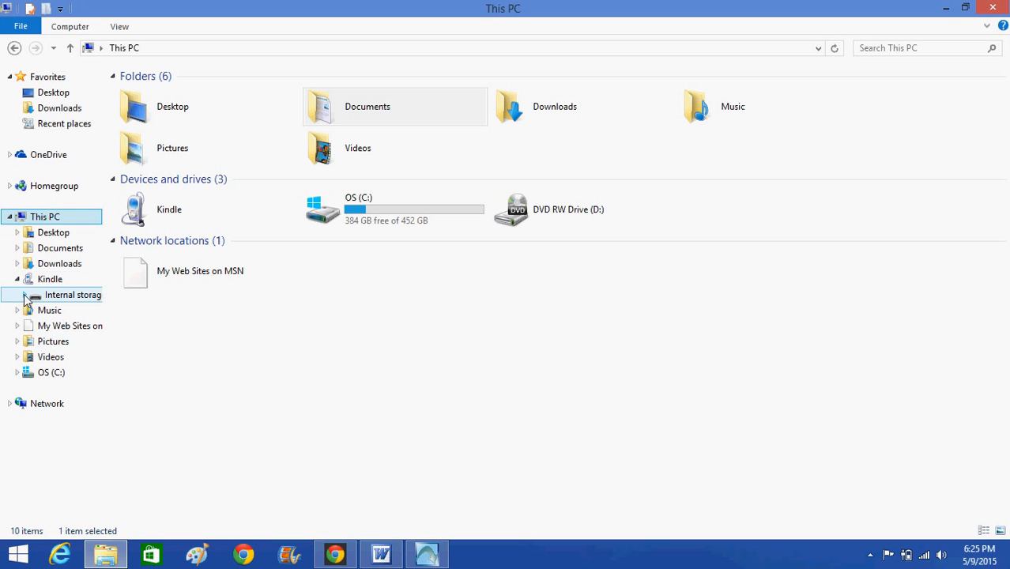
{"action": "left_click", "coordinate": [19, 296]}
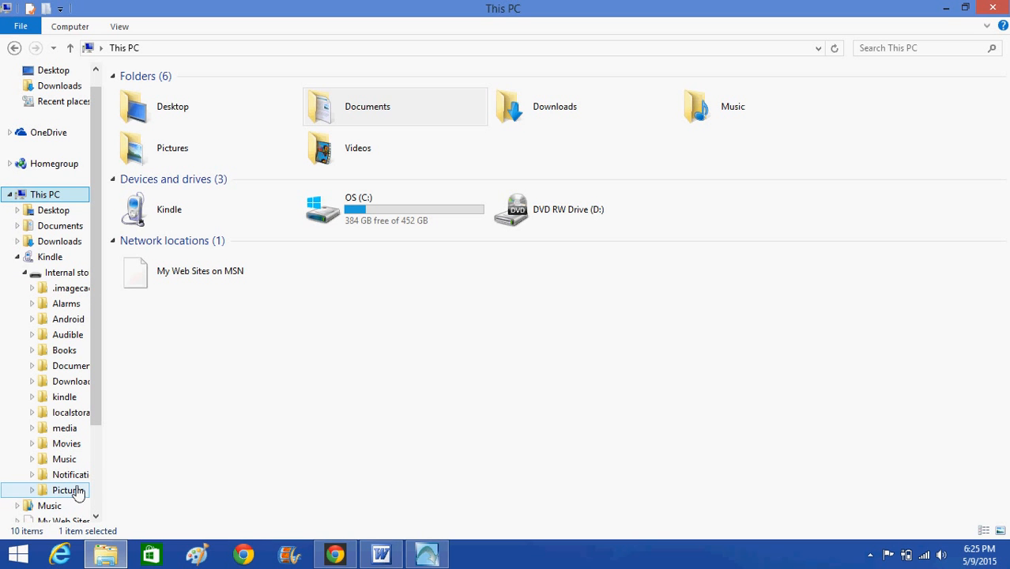
{"action": "mouse_move", "coordinate": [118, 351]}
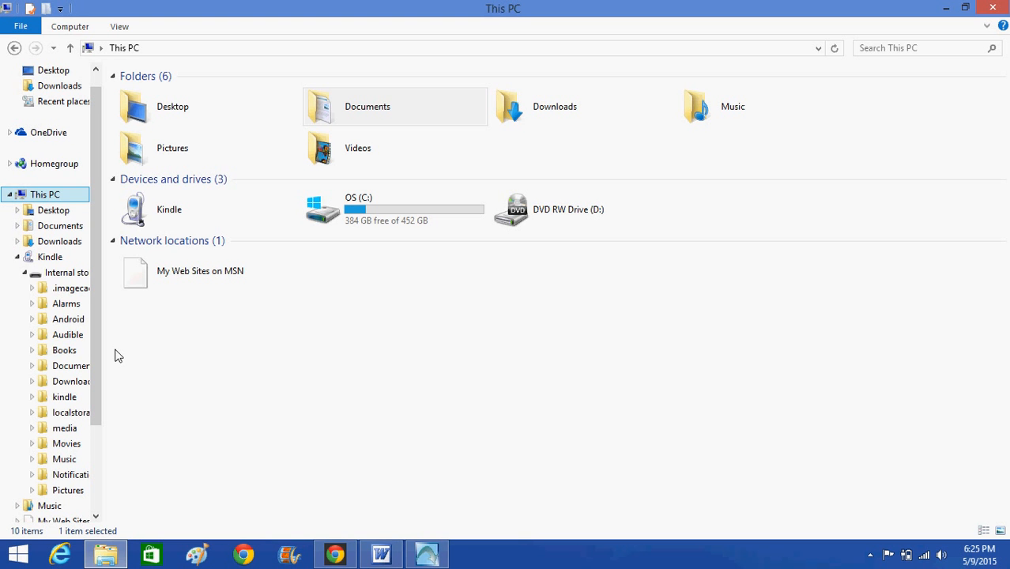
Select the PC's Documents folder in the navigation pane to list its folders
{"action": "left_click", "coordinate": [63, 351]}
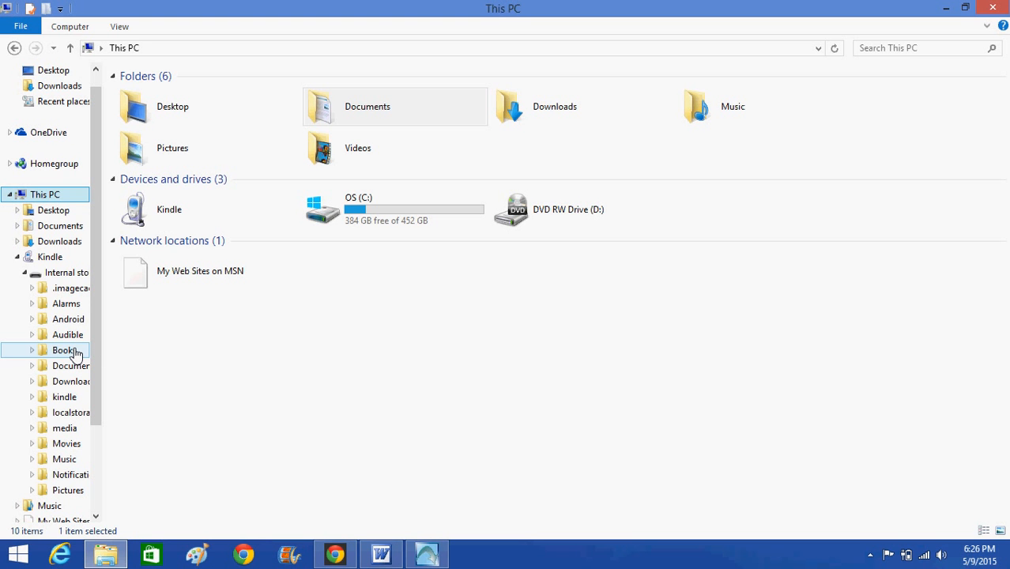
{"action": "left_click", "coordinate": [75, 365]}
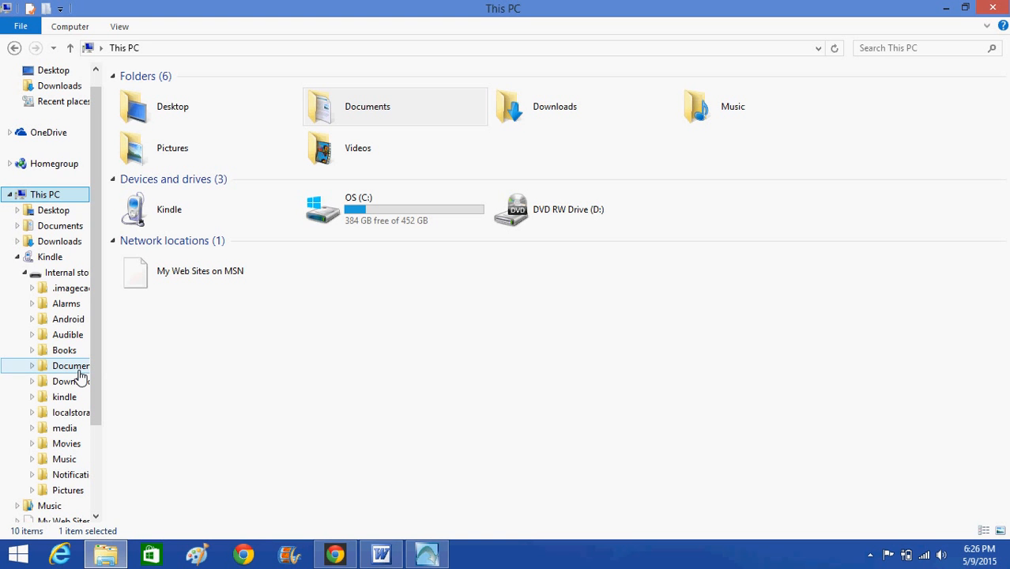
{"action": "mouse_move", "coordinate": [145, 380]}
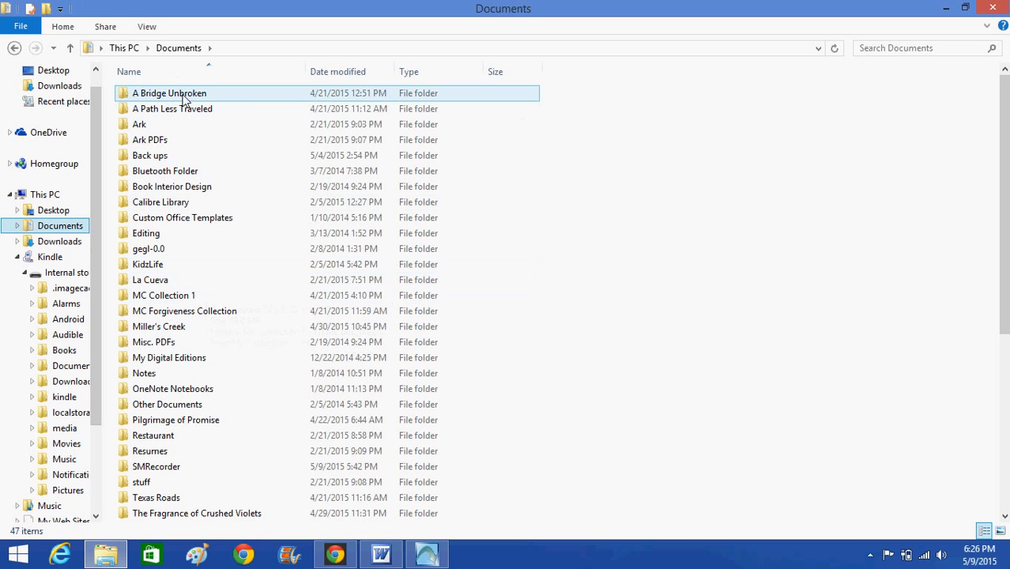
Open the A Bridge Unbroken folder from the PC's Documents list
{"action": "left_click", "coordinate": [169, 92]}
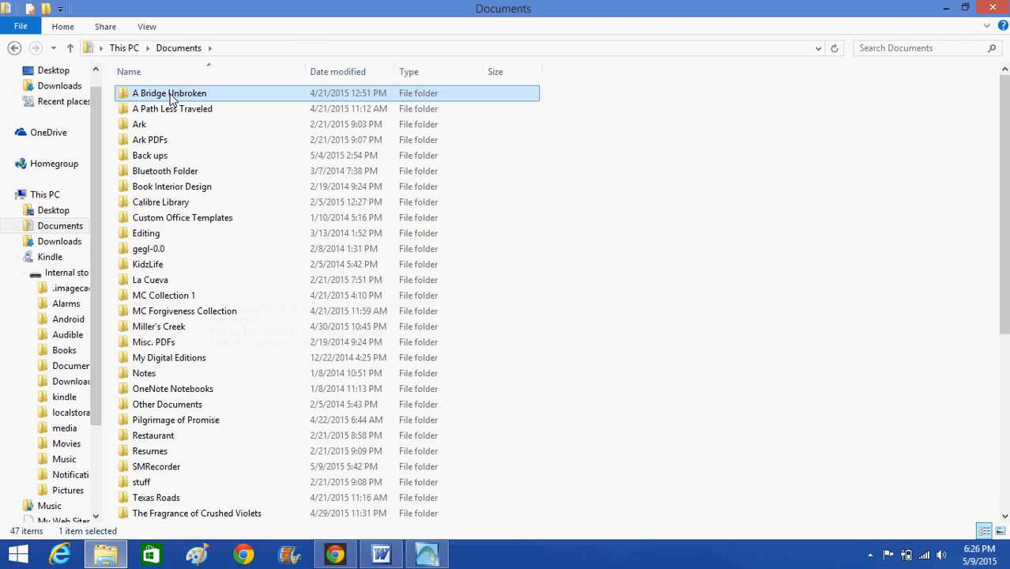
{"action": "double_click", "coordinate": [169, 91]}
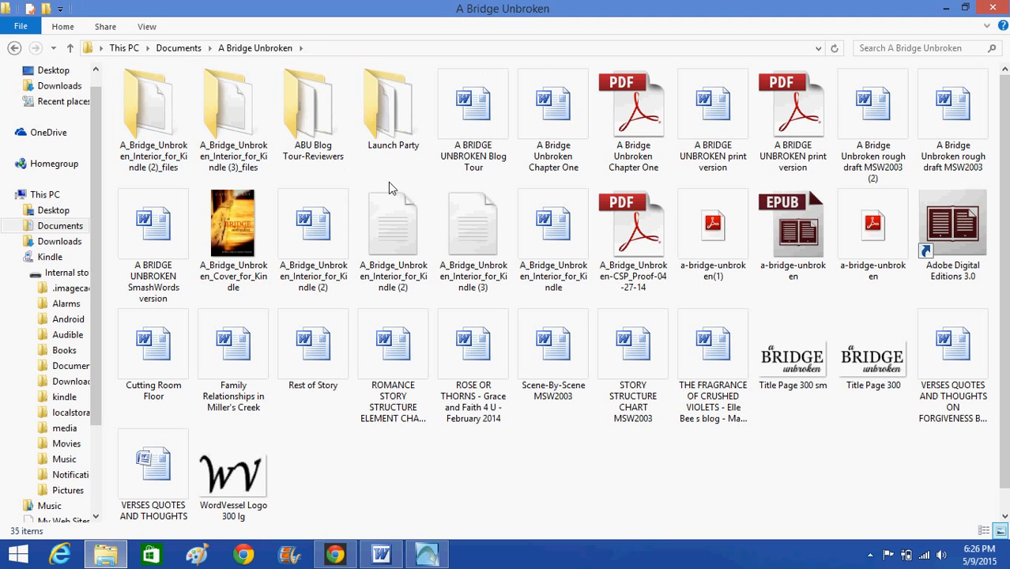
{"action": "left_click", "coordinate": [794, 118]}
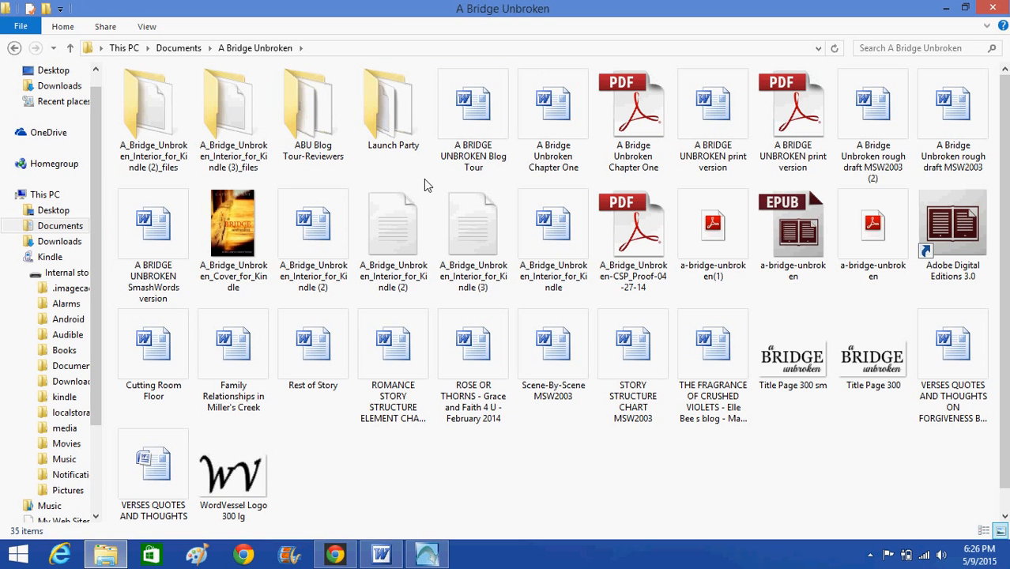
Pick up the a-bridge-unbroken(1) book file to drag toward the Kindle's Documents
{"action": "left_click", "coordinate": [711, 225]}
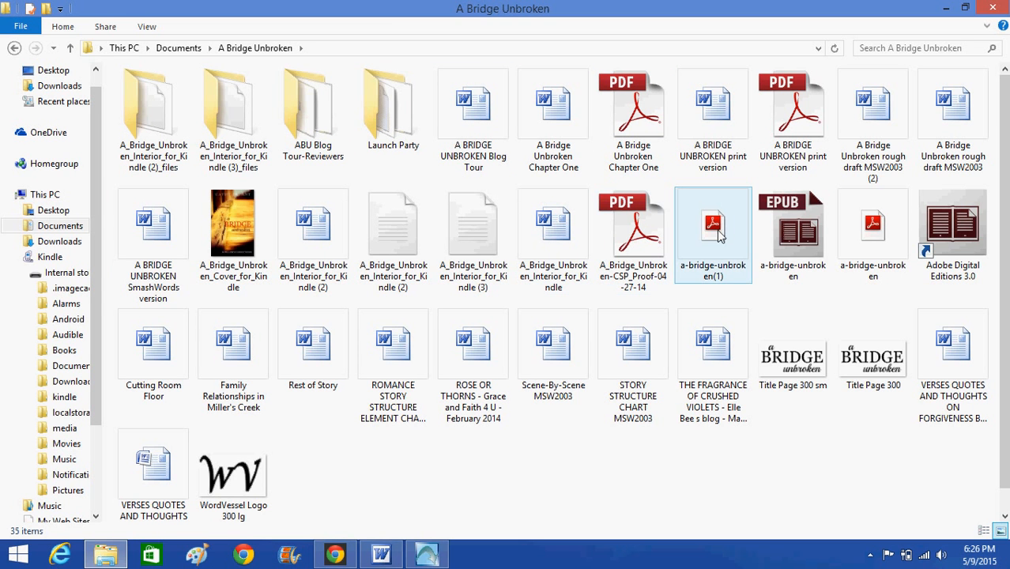
{"action": "mouse_move", "coordinate": [715, 225]}
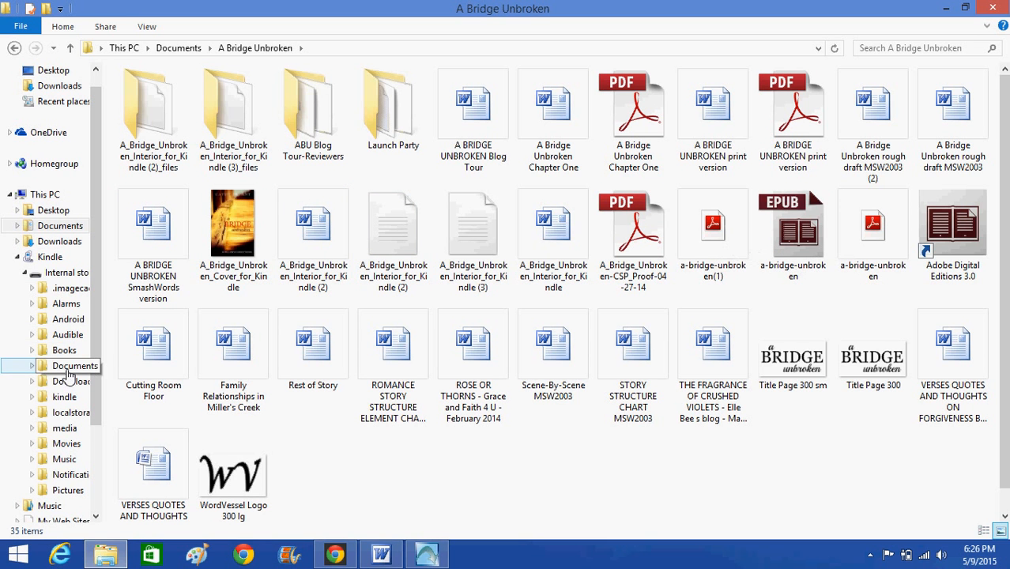
Drop the 856 KB a-bridge-unbroken(1) .mobi file into the Kindle's Documents folder
{"action": "left_click", "coordinate": [712, 224]}
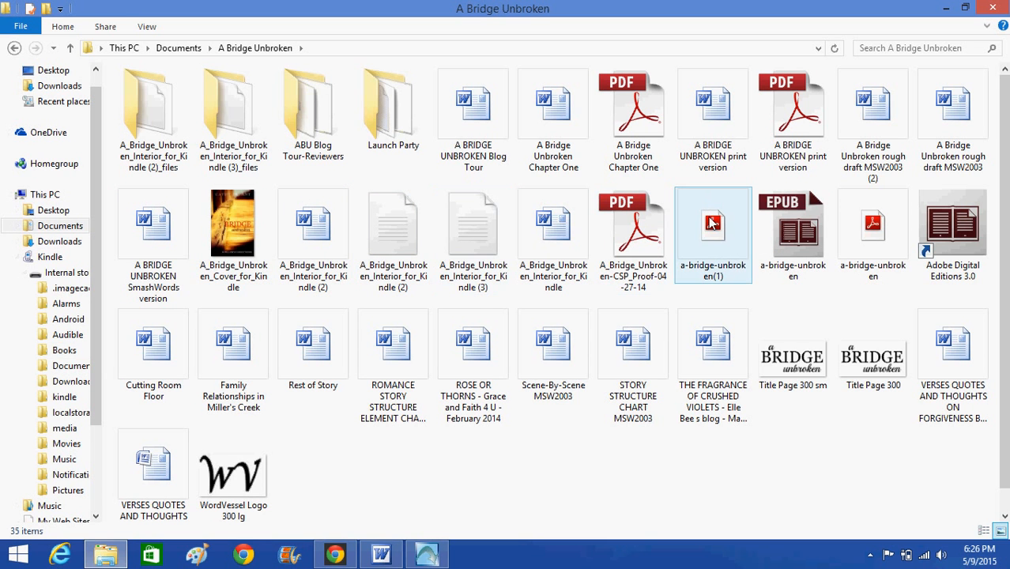
{"action": "left_click", "coordinate": [712, 223]}
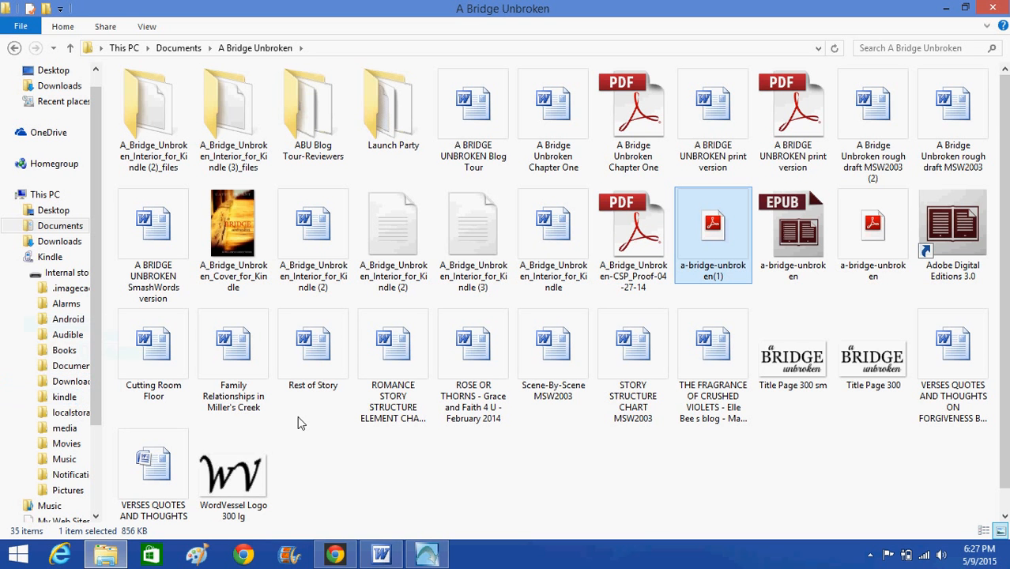
{"action": "mouse_move", "coordinate": [307, 437]}
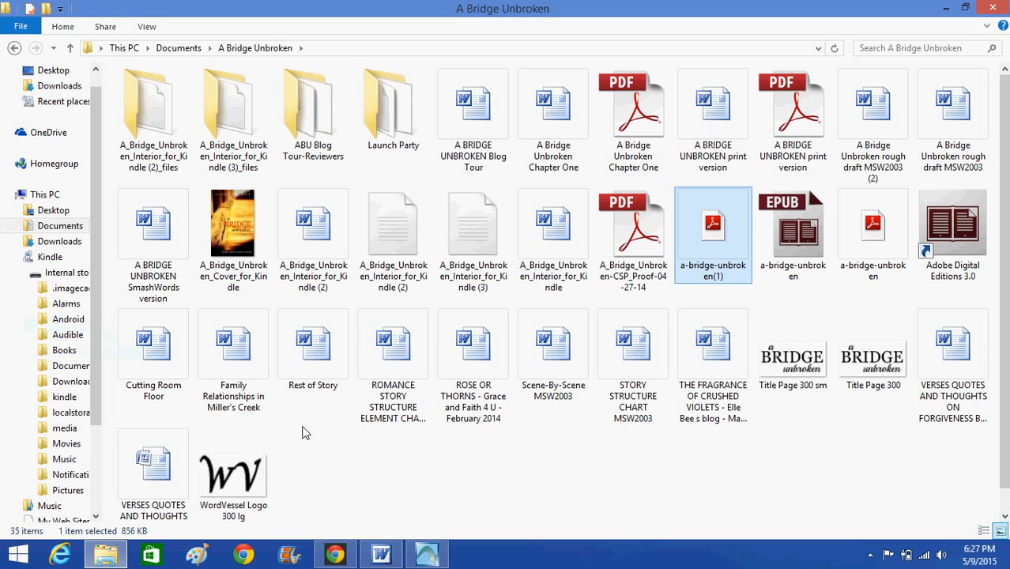
{"action": "mouse_move", "coordinate": [299, 397]}
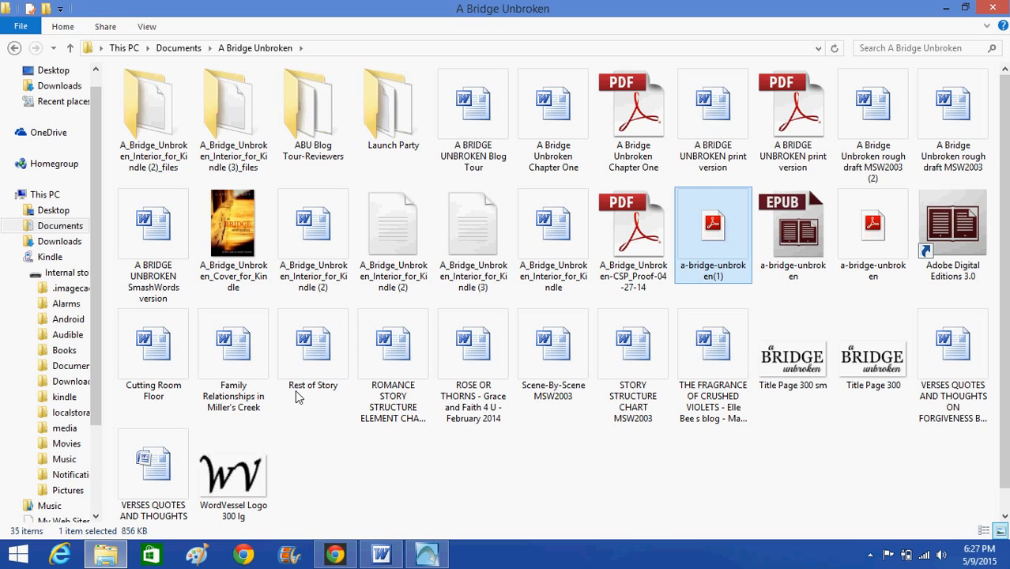